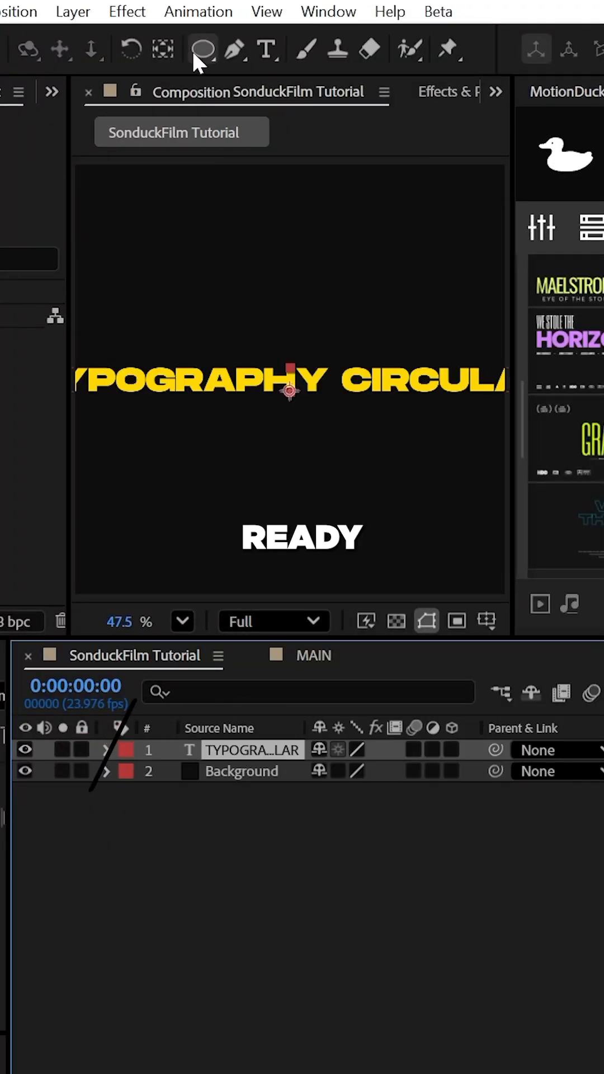
Step: Select the Ellipse tool to draw a circular mask for the text path
{"action": "left_click", "coordinate": [202, 49]}
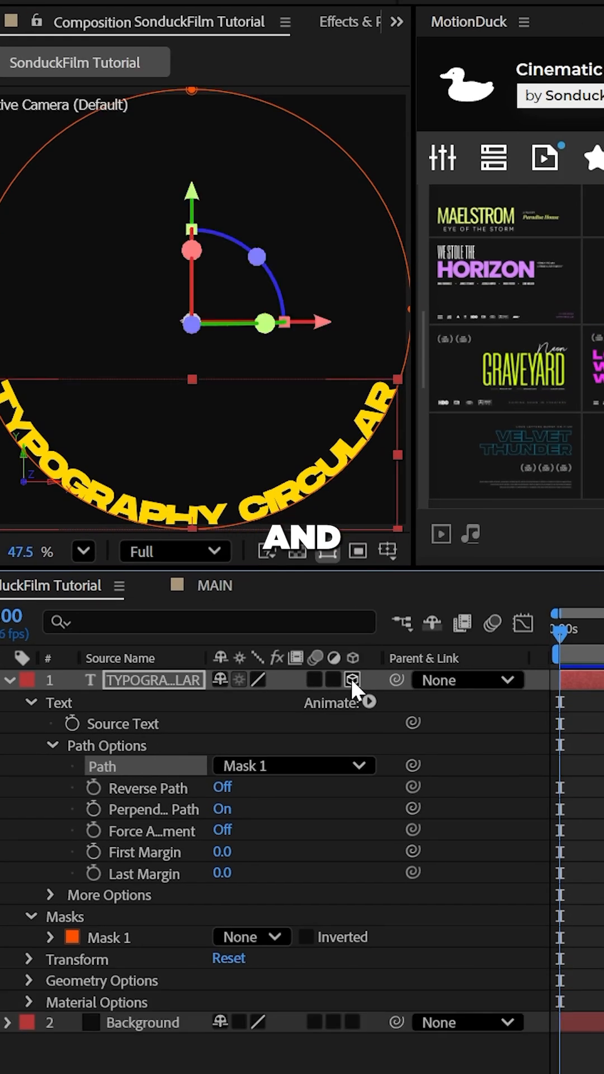
Step: Enable per-character 3D on the circular text via the Animate menu
{"action": "left_click", "coordinate": [362, 702]}
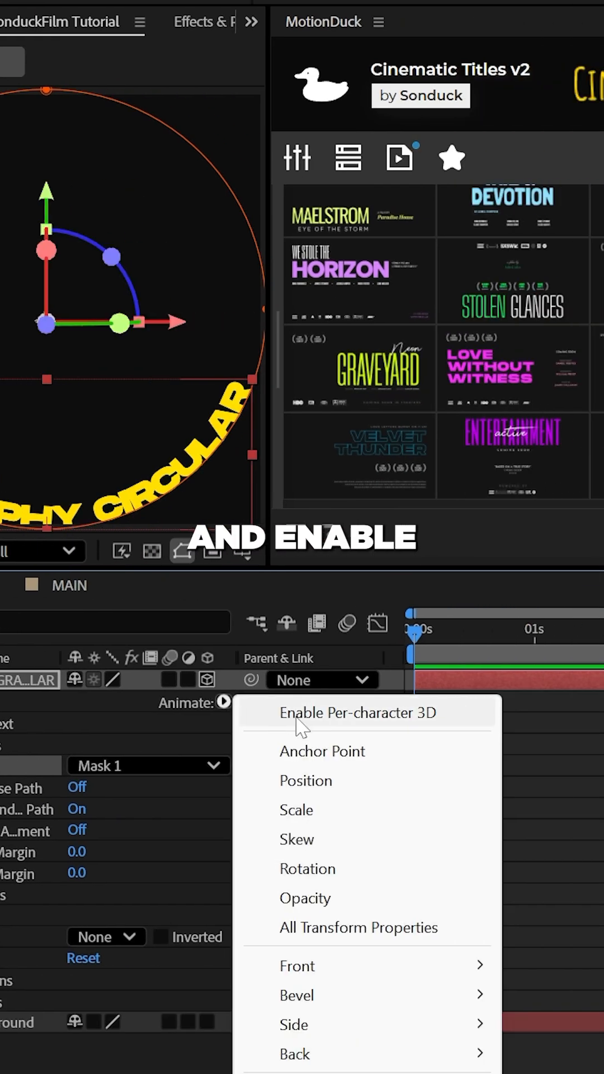
{"action": "left_click", "coordinate": [357, 712]}
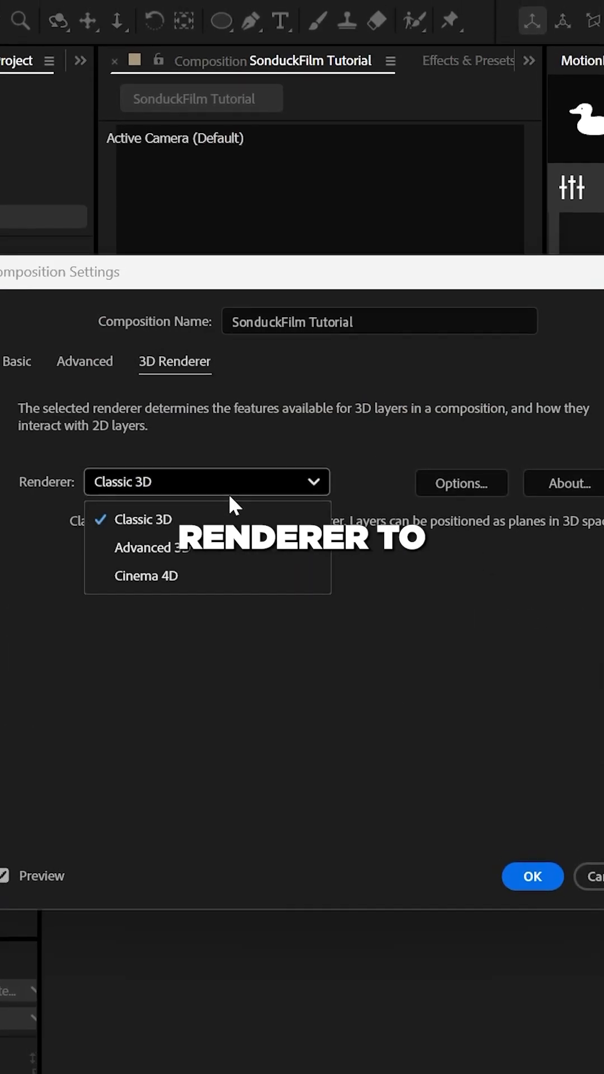
Step: Set the composition's 3D renderer to Advanced 3D and confirm
{"action": "left_click", "coordinate": [532, 877]}
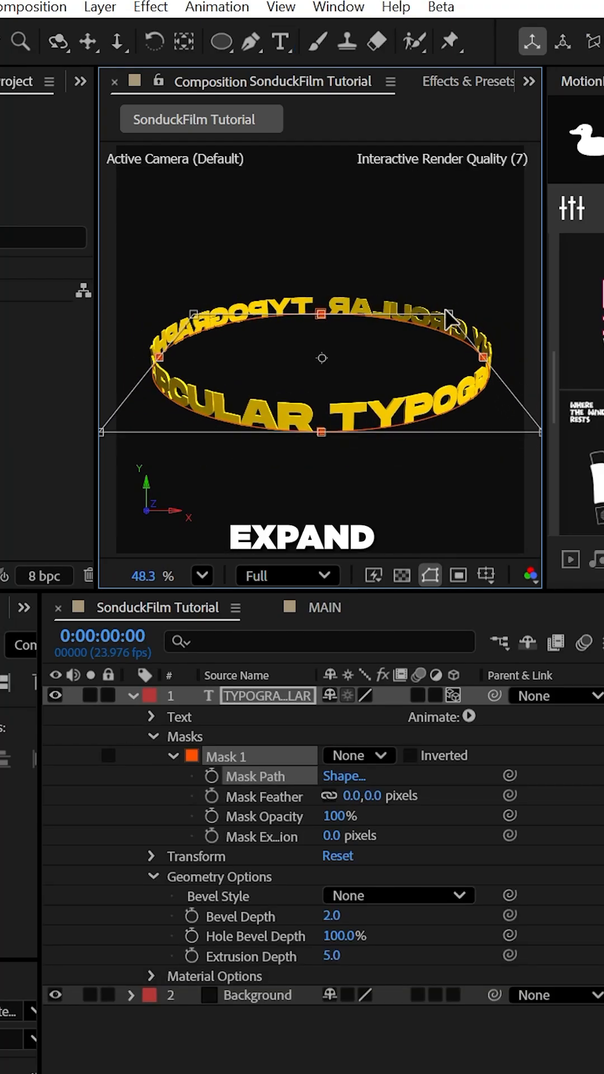
Step: Adjust the text layer's geometry options before adding the band shape and camera
{"action": "left_click", "coordinate": [267, 695]}
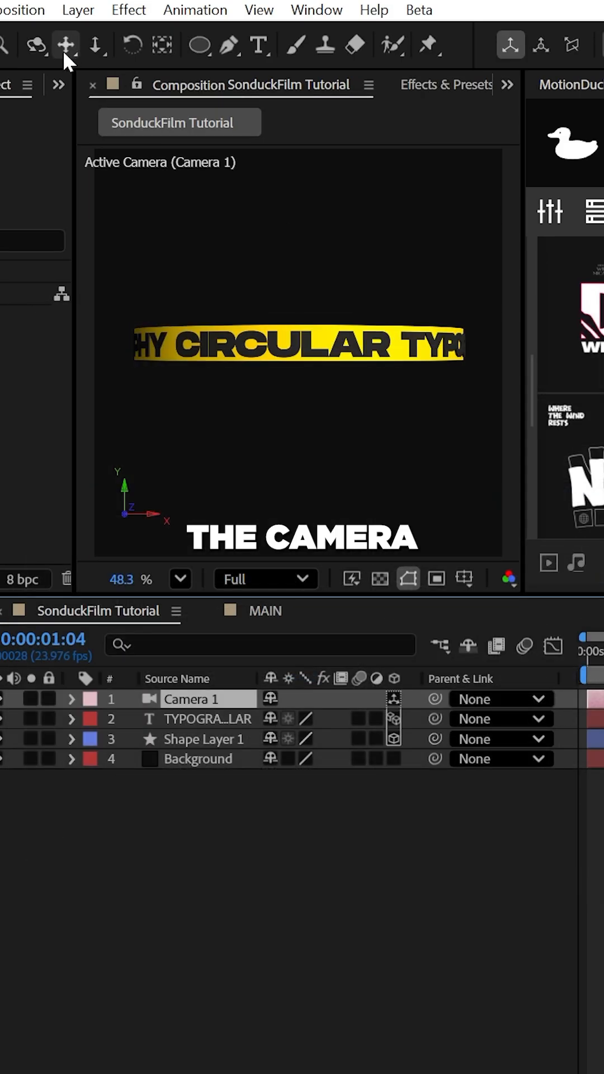
Step: Pan the camera view and create an Environment light for the scene
{"action": "left_click", "coordinate": [36, 45]}
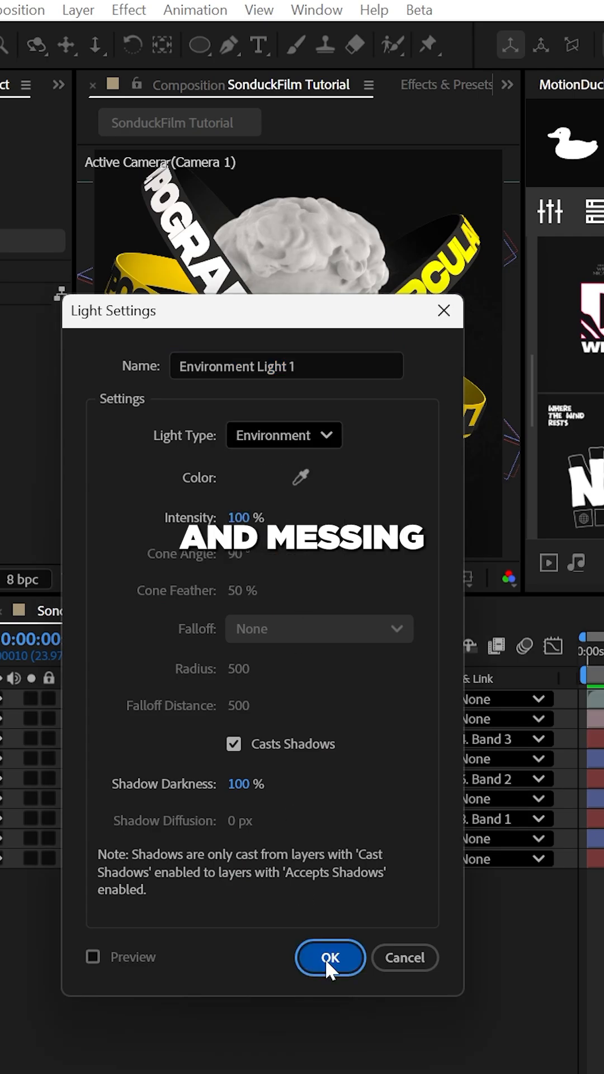
{"action": "left_click", "coordinate": [331, 958]}
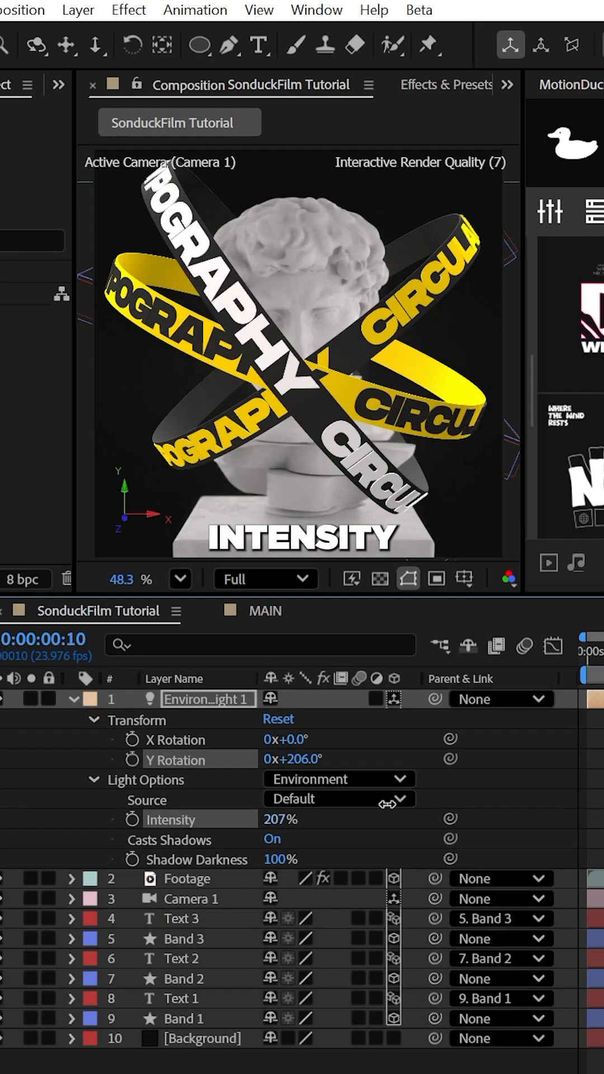